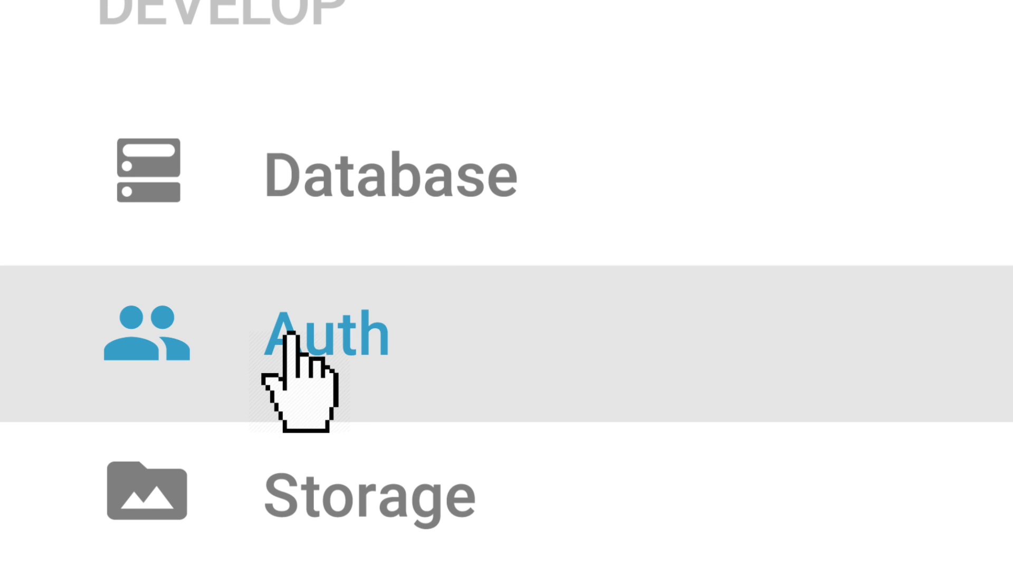
# Open the AstroPals Authentication sign-in method list, where only Google is enabled.
pyautogui.click(326, 338)
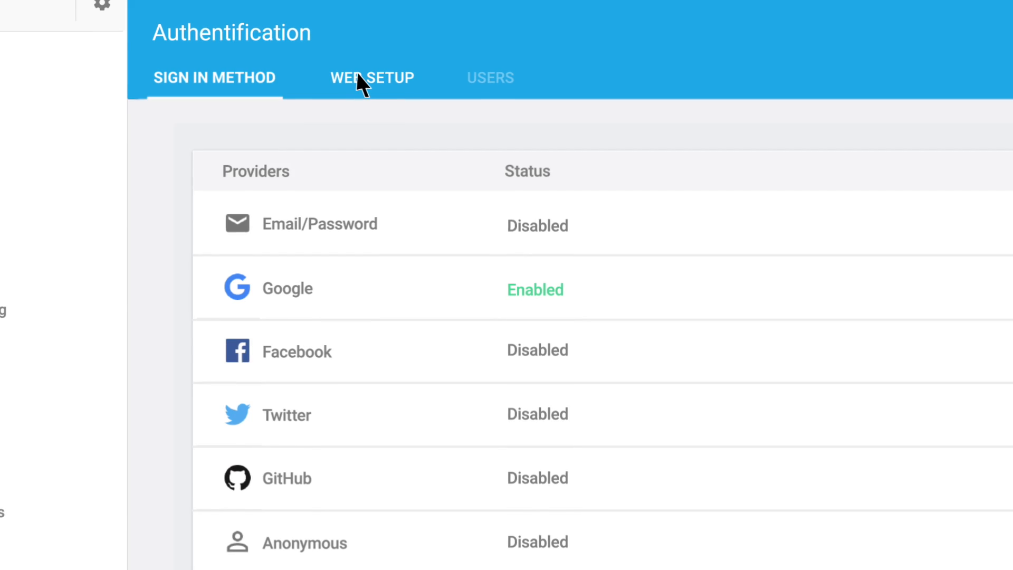
pyautogui.click(372, 79)
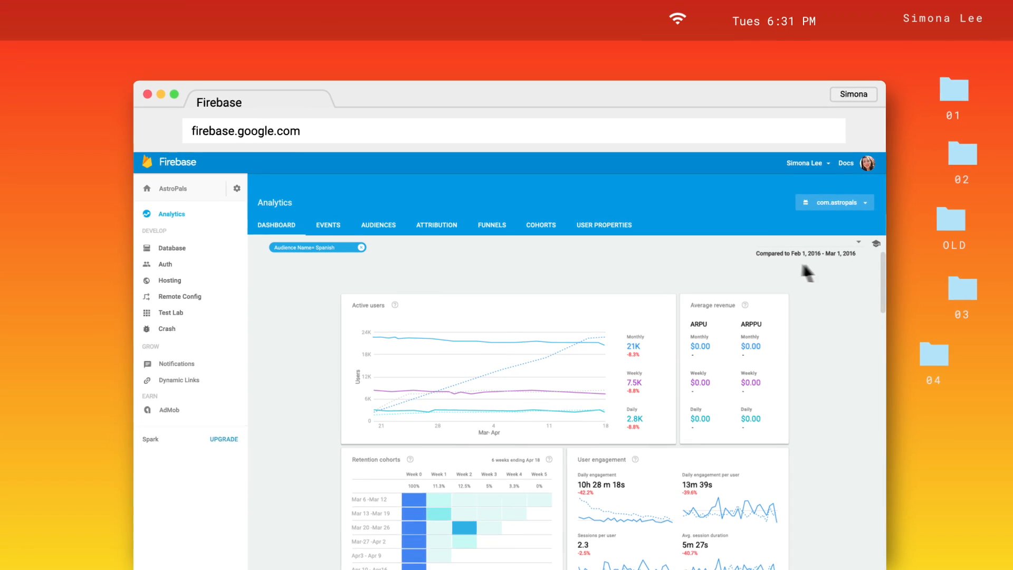
# Compose the notification '70 nuevos astro amigos en tu órbita!' and view the AppNewsToday article.
pyautogui.scroll(-3)
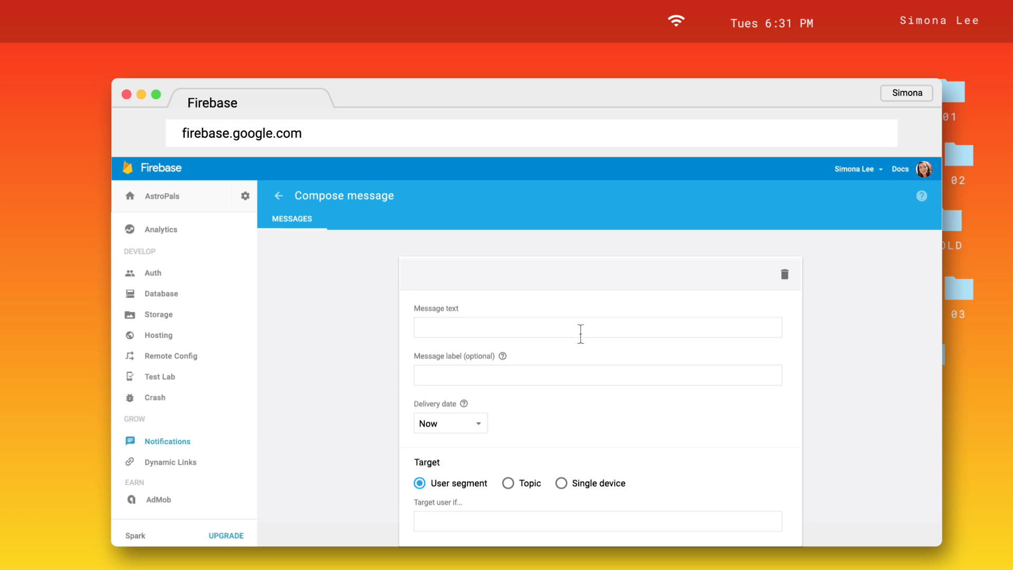
pyautogui.write('70 nuevos astro amigos en tu órbita!')
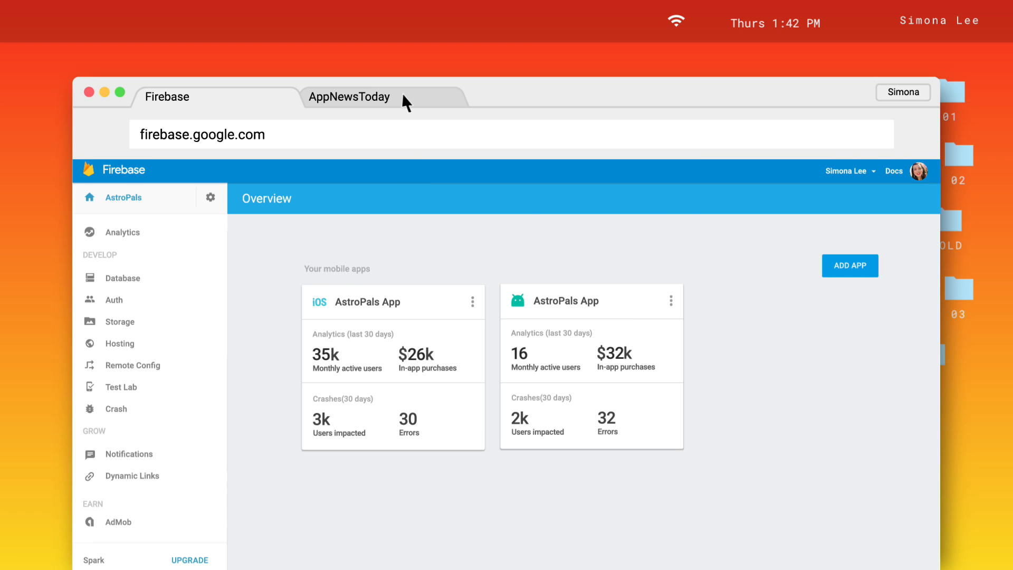
pyautogui.click(349, 98)
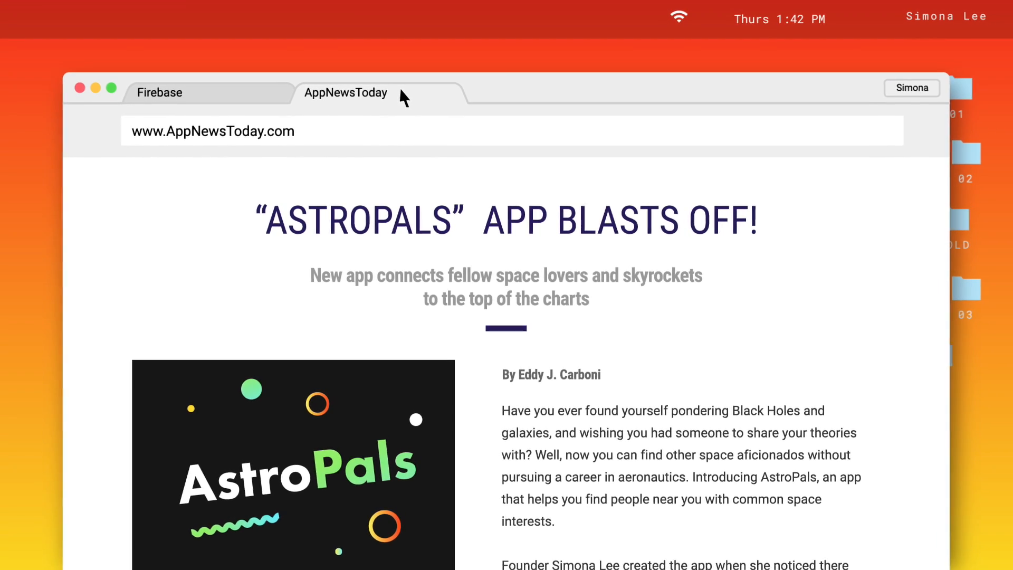